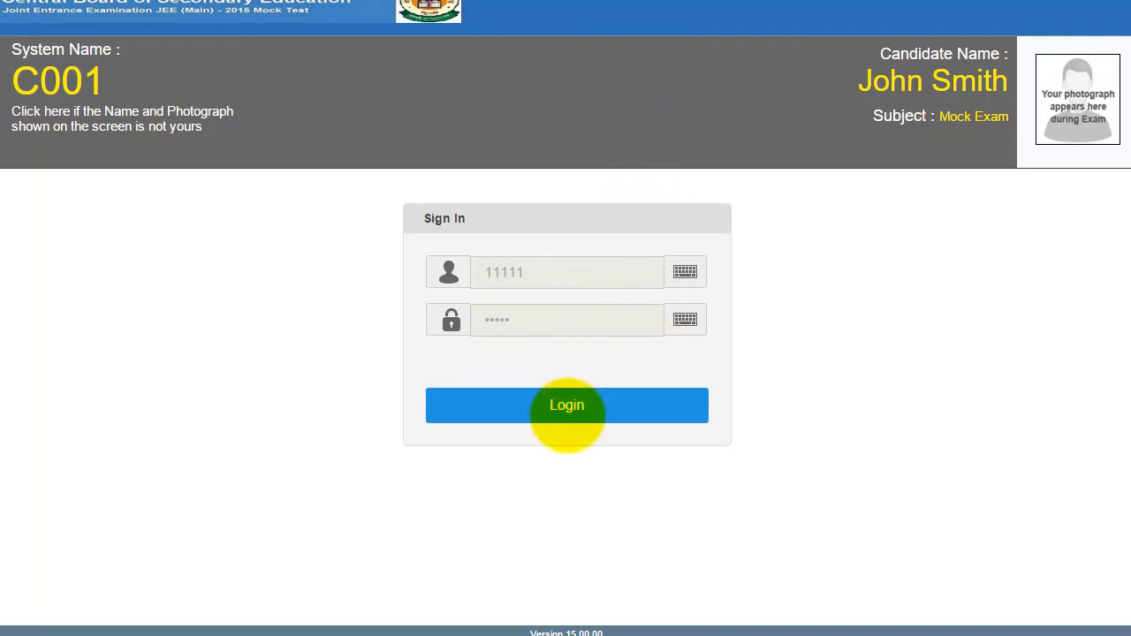
Step: Log in as the candidate to reach the general instructions page
click(565, 405)
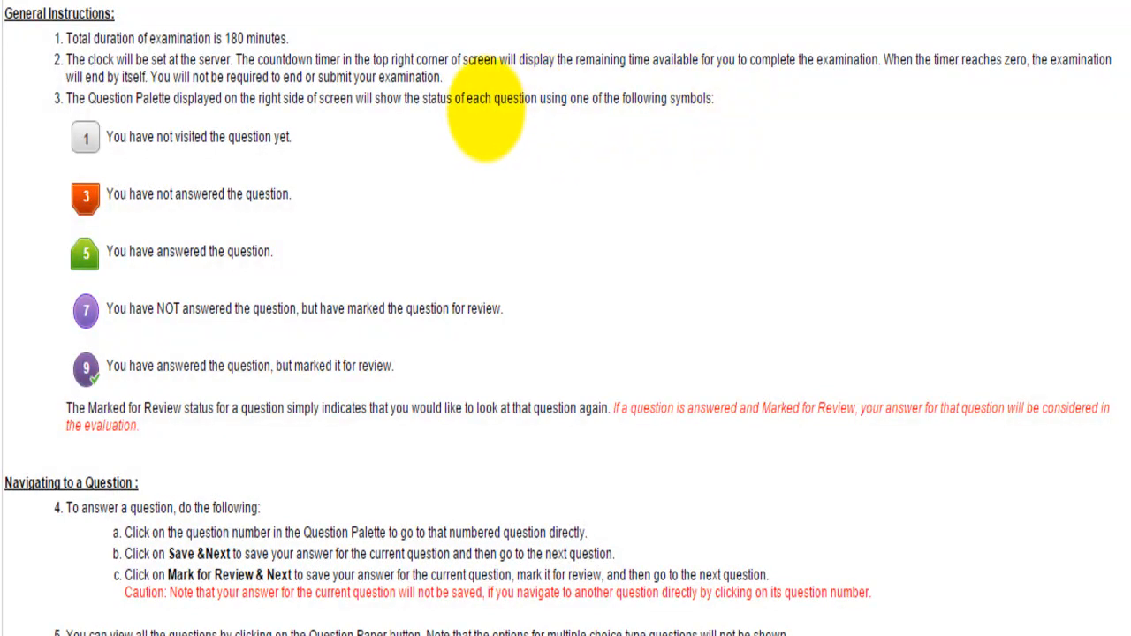
mouse_move(491, 156)
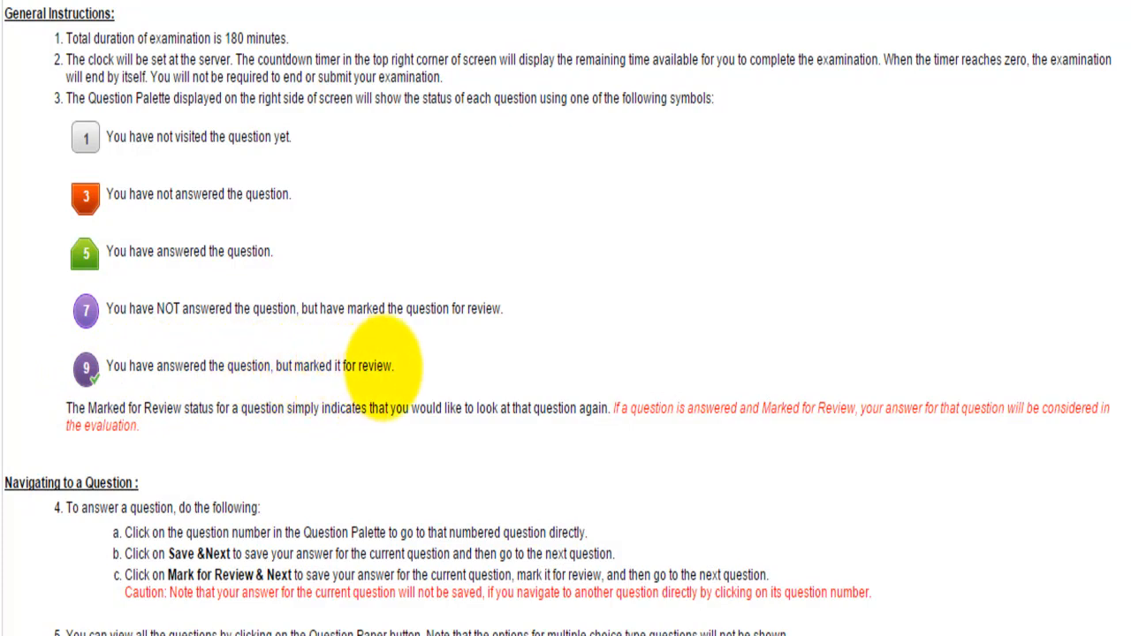
Step: Scroll down the General Instructions to the navigating and answering a question sections
scroll(down, 3)
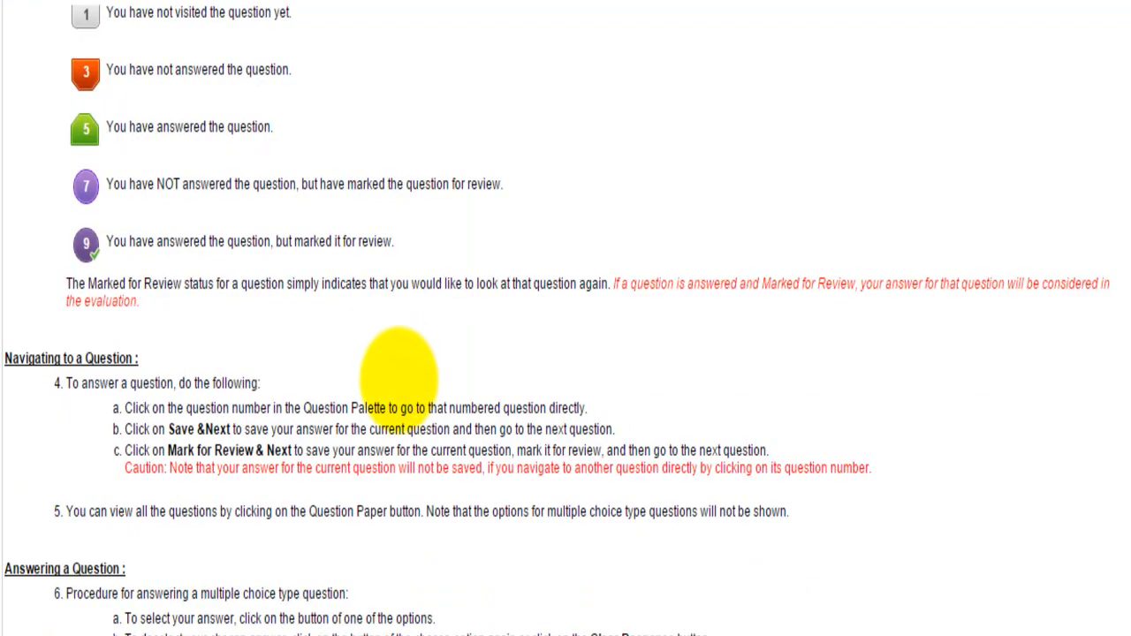
scroll(down, 3)
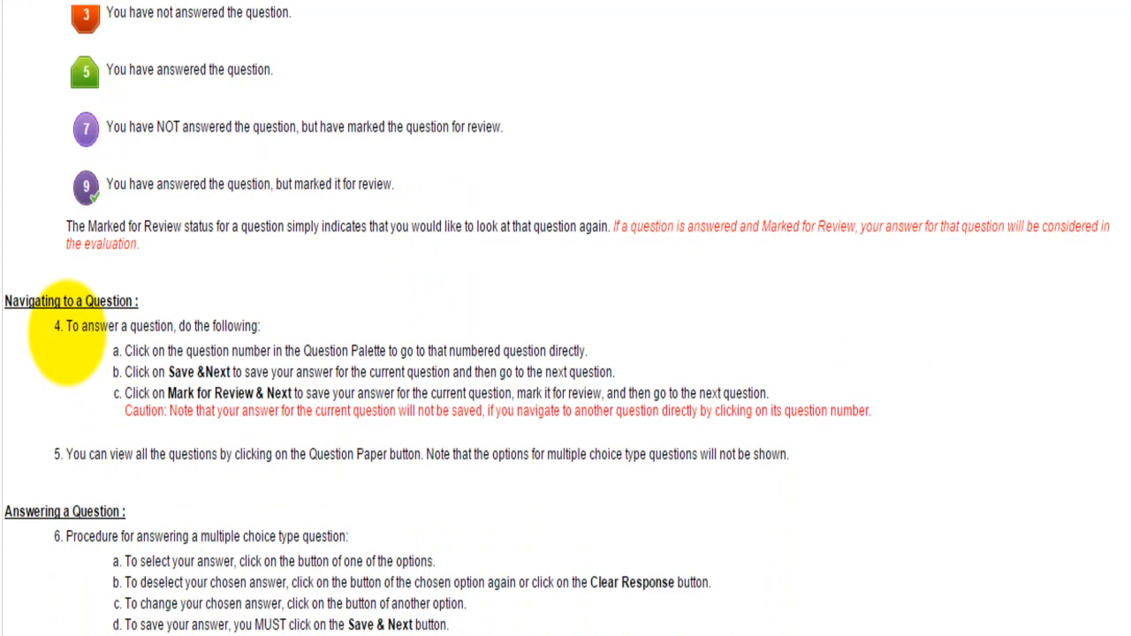
mouse_move(145, 291)
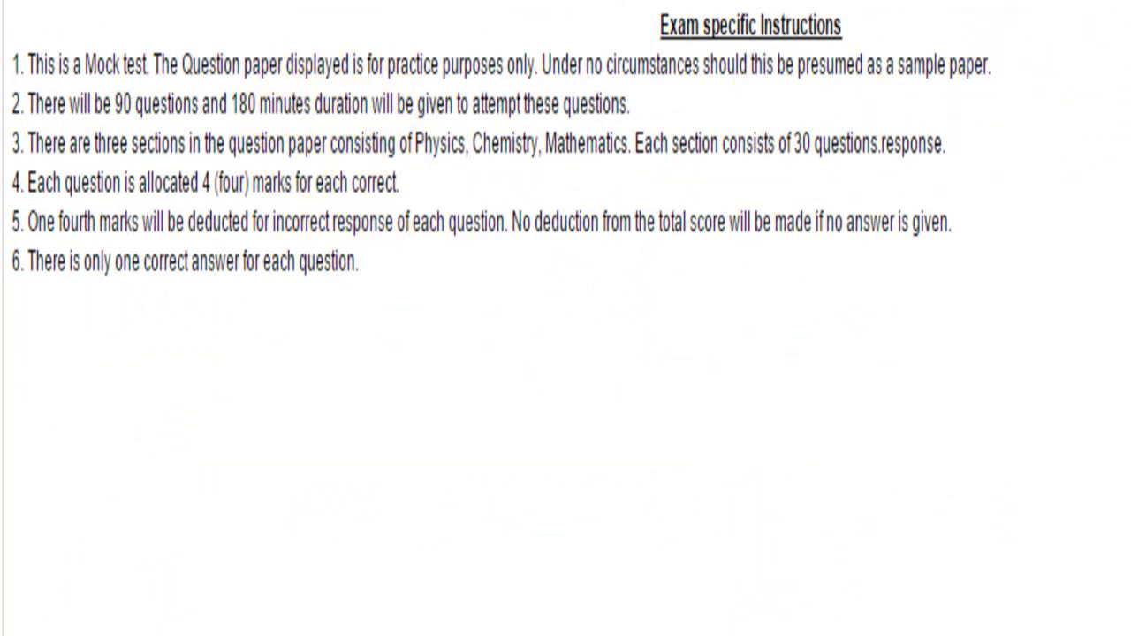
Step: Choose English as the default question language and begin the test at Chemistry question 1
click(194, 470)
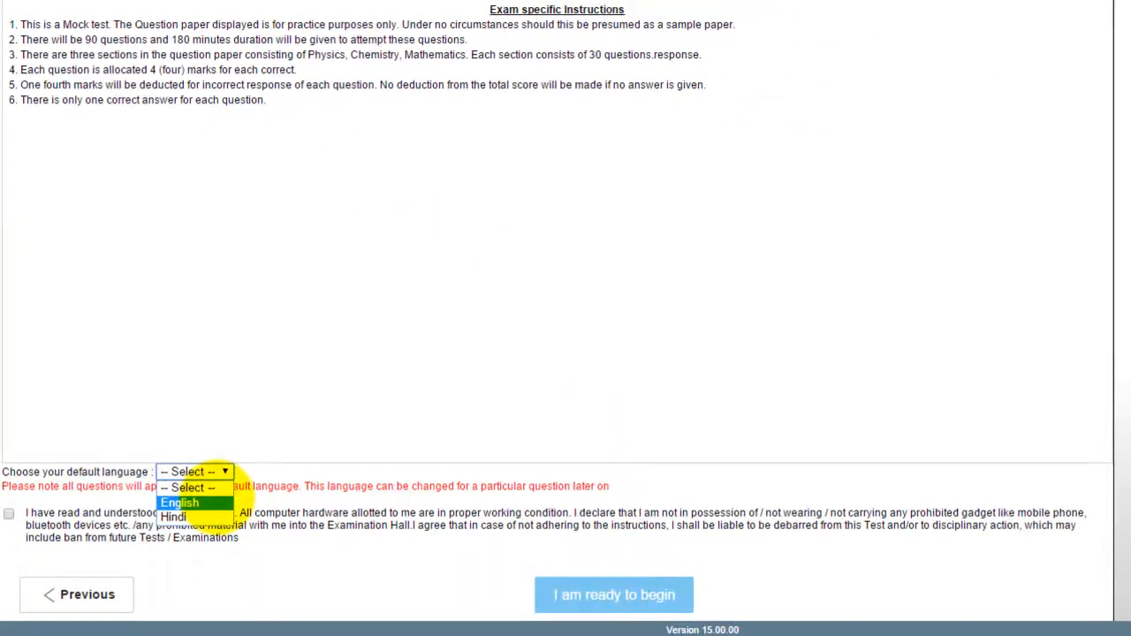
click(180, 502)
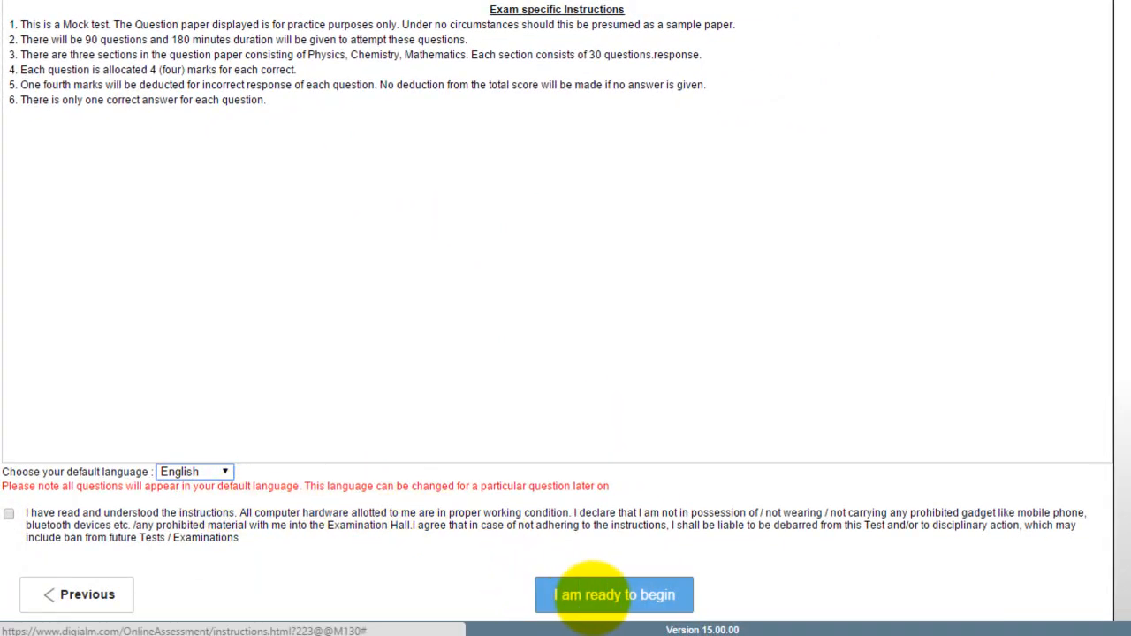
click(613, 594)
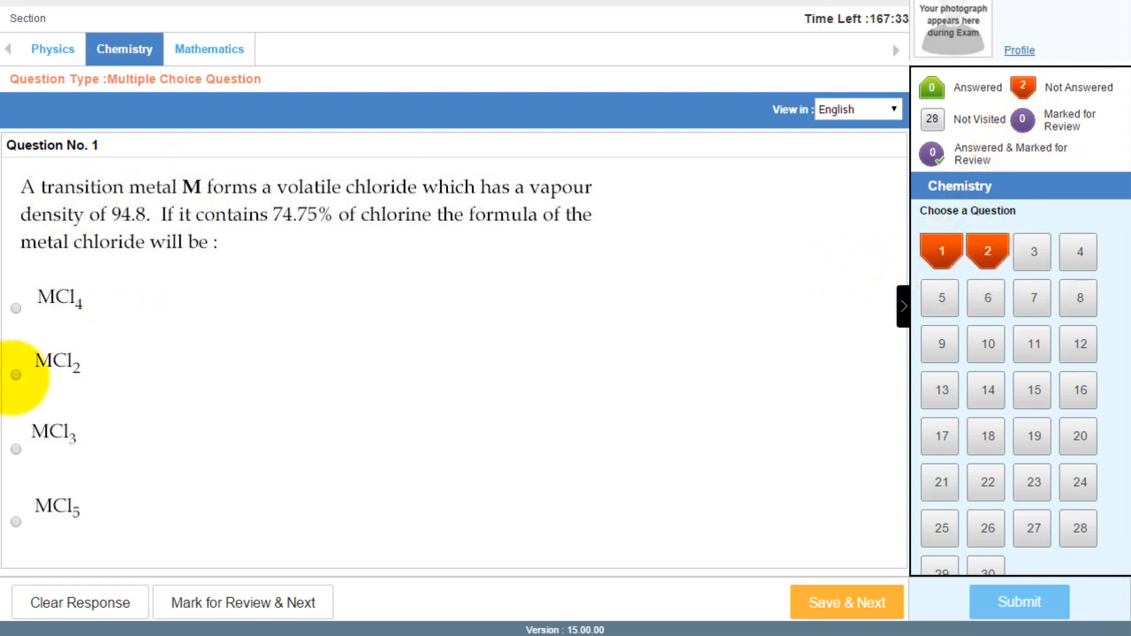
Step: Answer question 1 with MCl2 and save it, moving to question 2
click(16, 374)
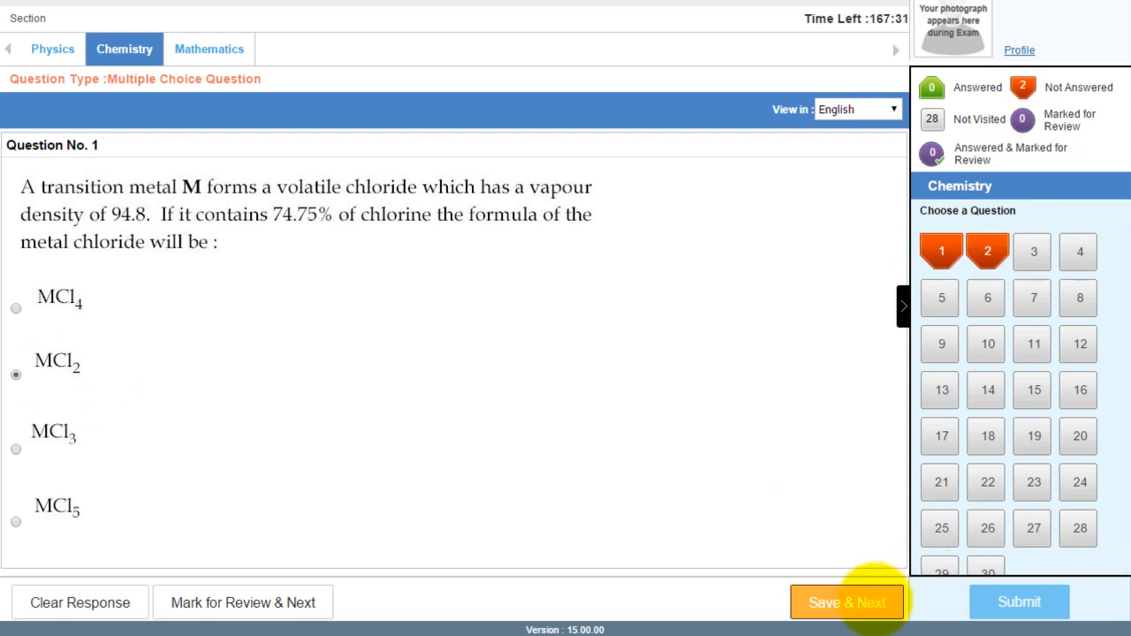
click(845, 601)
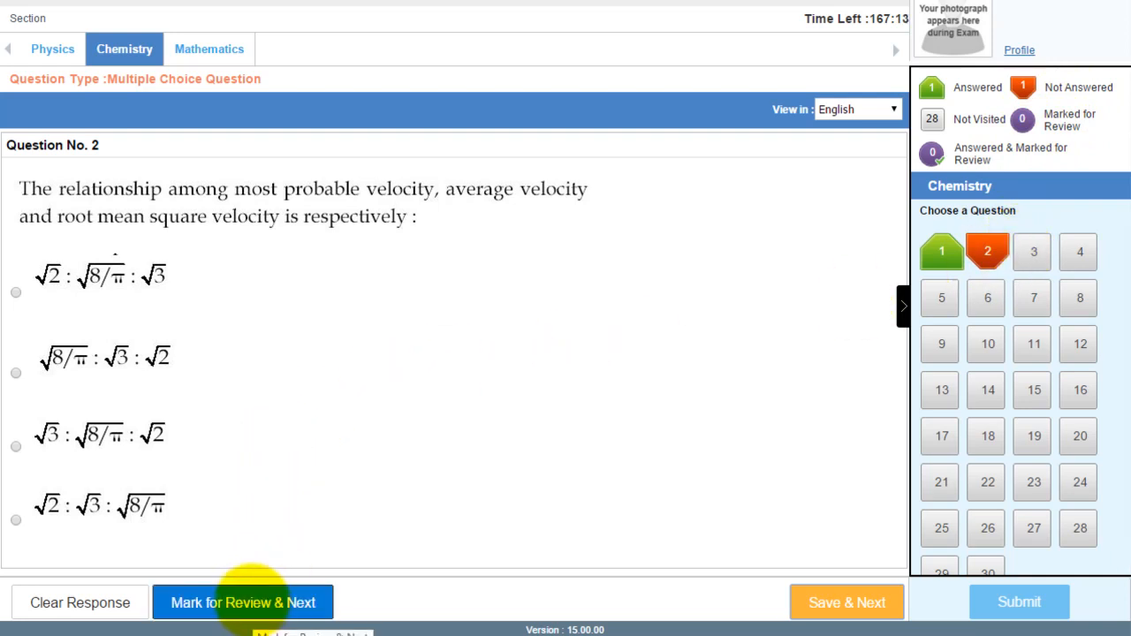
Step: Mark question 2 for review without answering and move to question 3
click(243, 601)
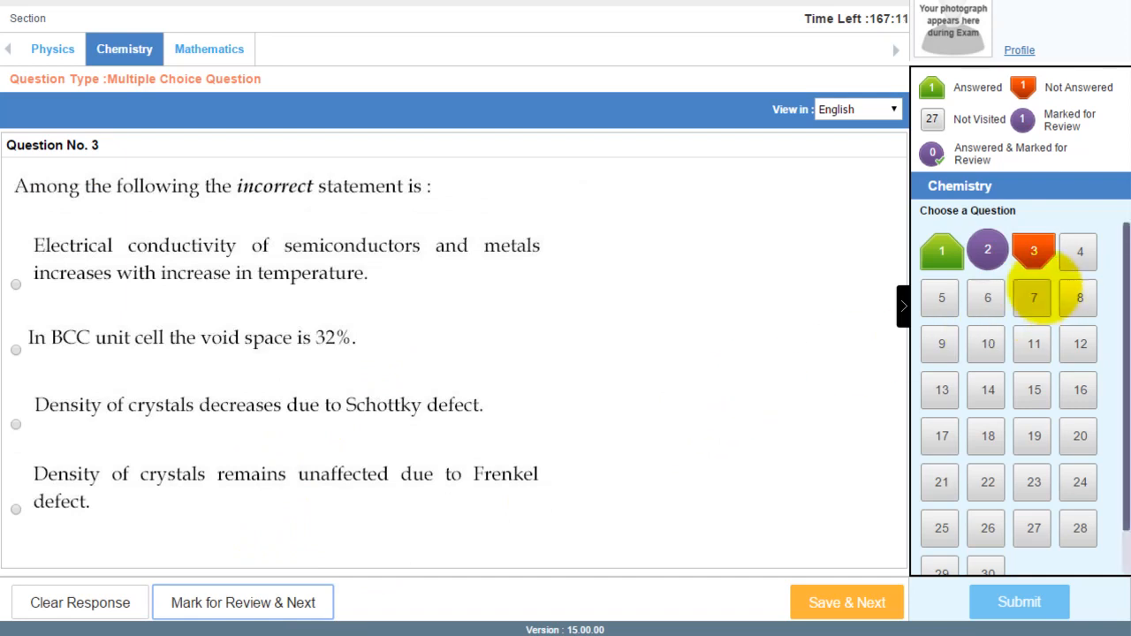
mouse_move(986, 251)
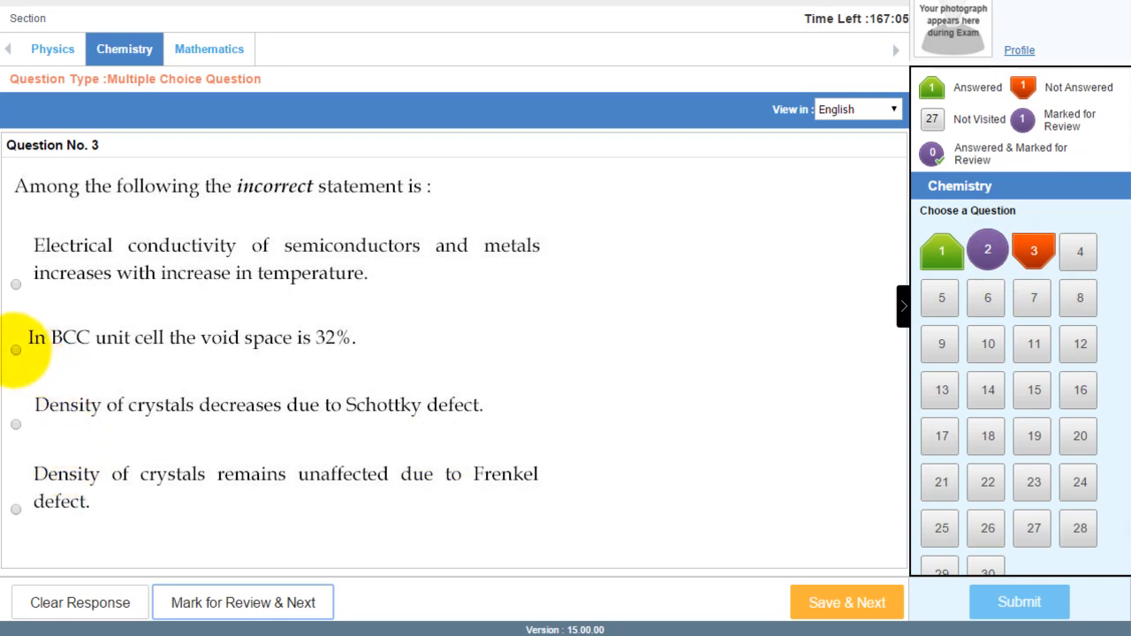
Step: Answer question 3 with the BCC void-space statement marked for review, then skip question 4 to reach question 5
click(16, 350)
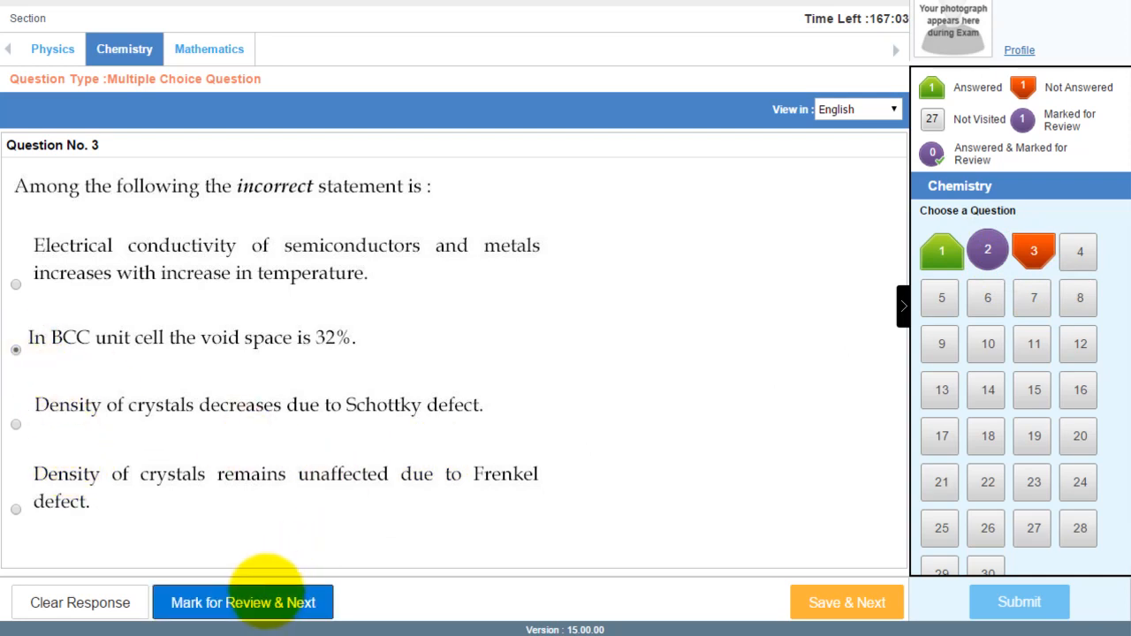
click(242, 600)
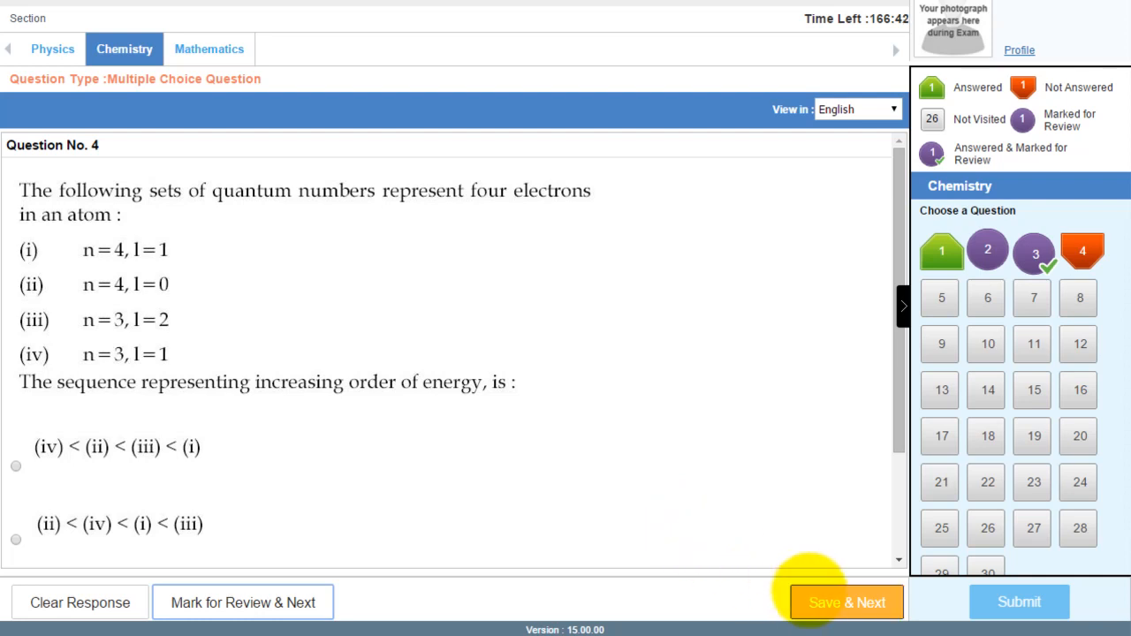
click(844, 603)
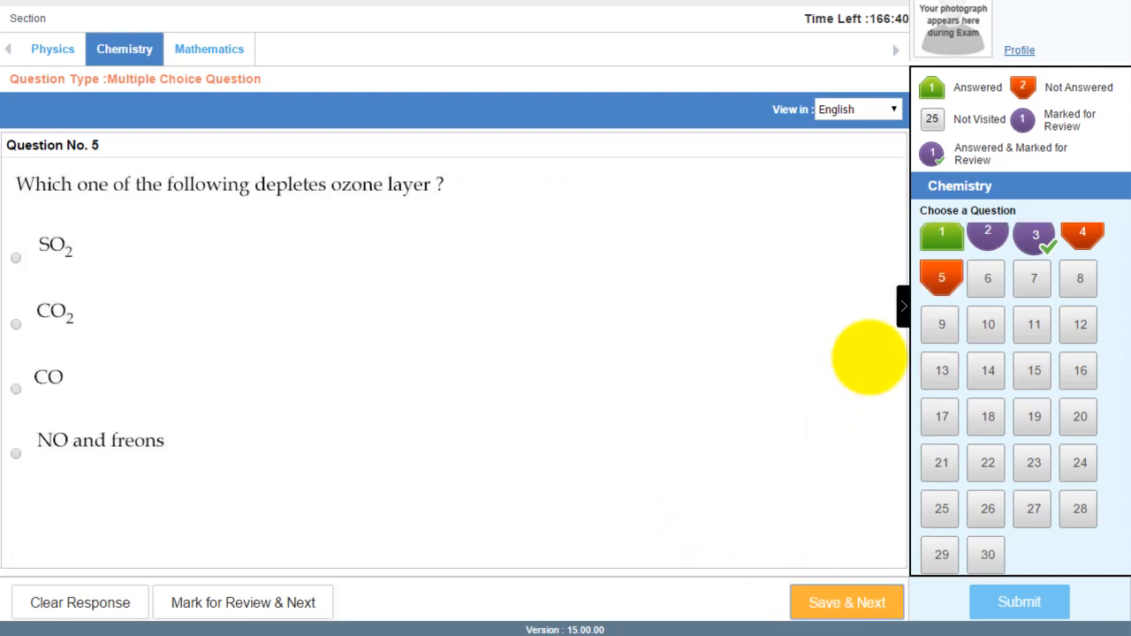